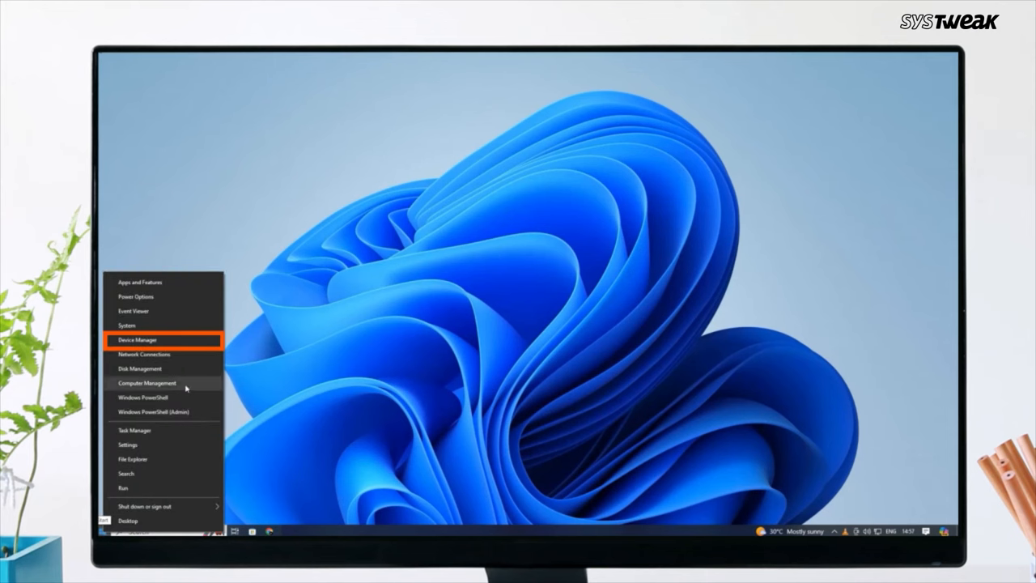
Step: Launch Device Manager from the Win+X menu and select the Intel USB 3.0 eXtensible Host Controller
click(137, 339)
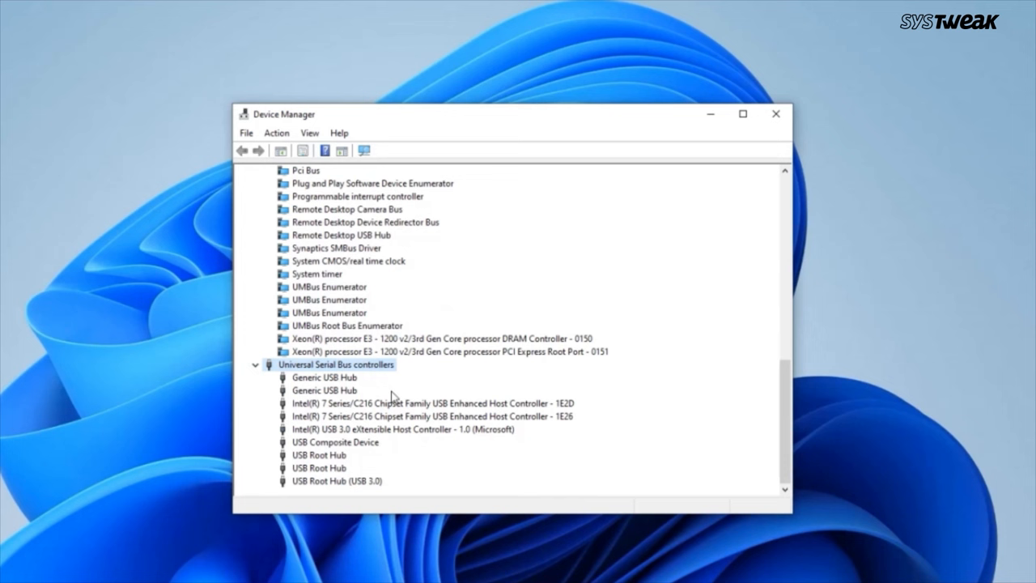
mouse_move(301, 458)
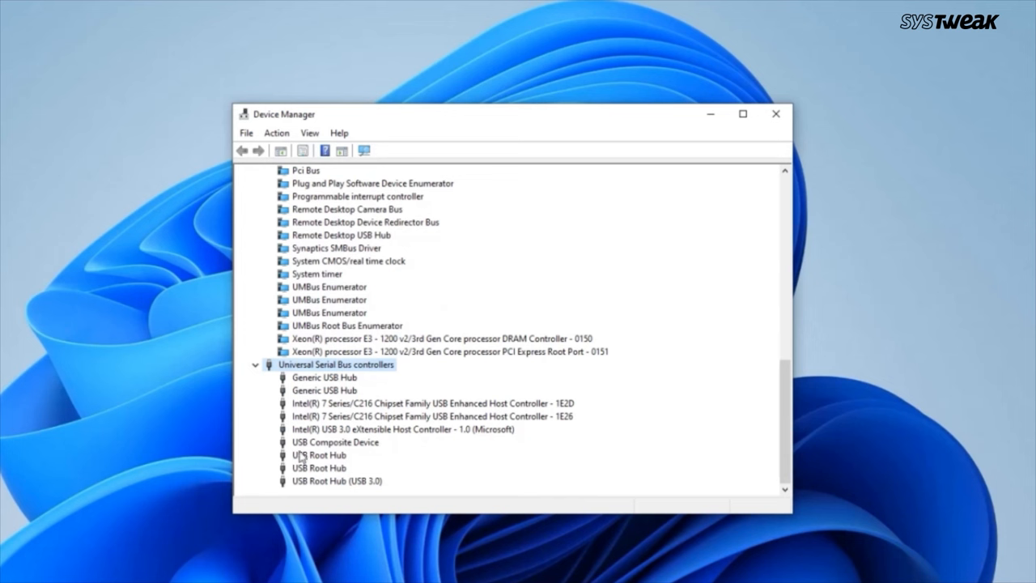
click(335, 442)
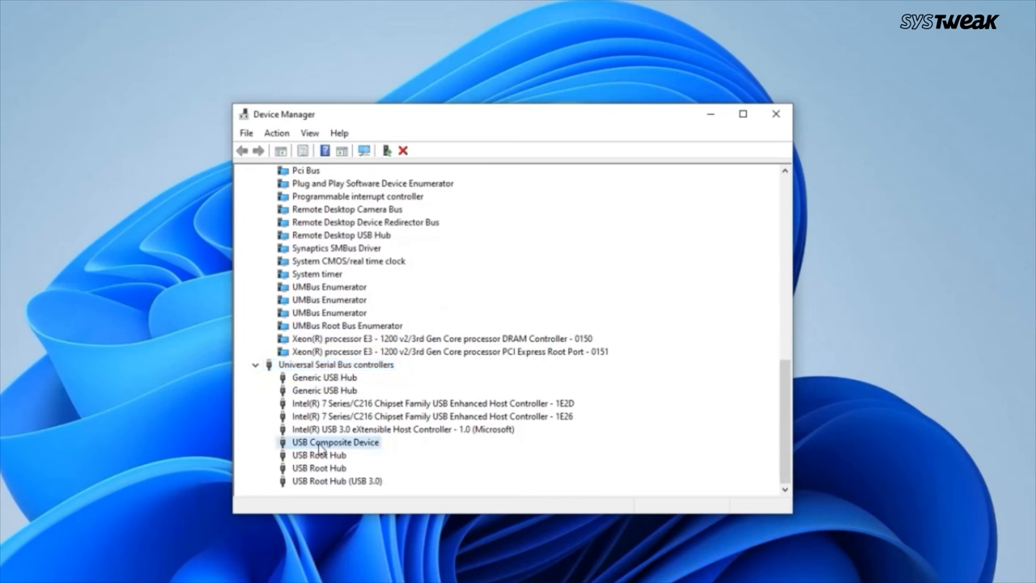
click(401, 430)
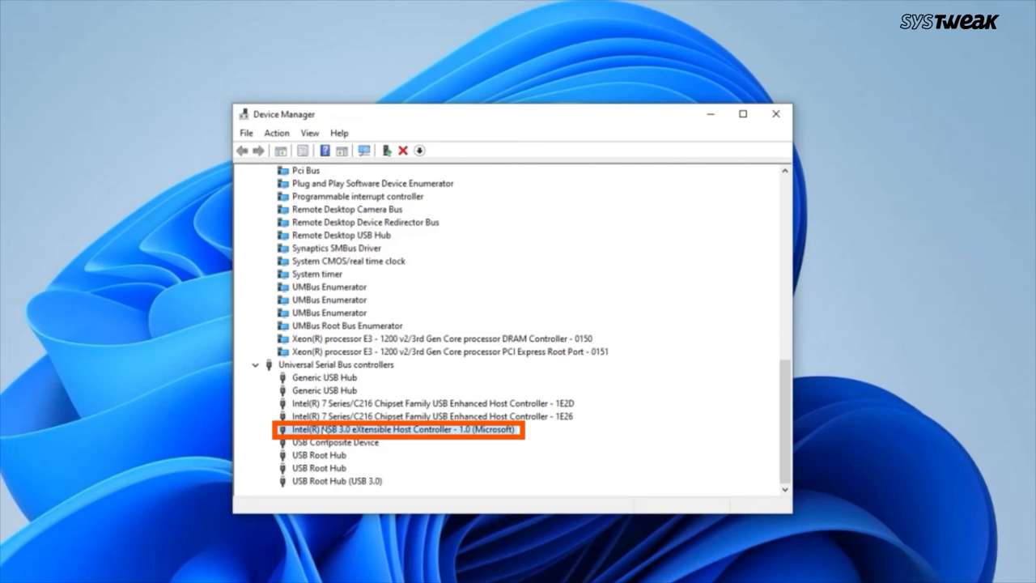
Step: Update the USB 3.0 host controller's driver, letting Windows search automatically
right_click(396, 430)
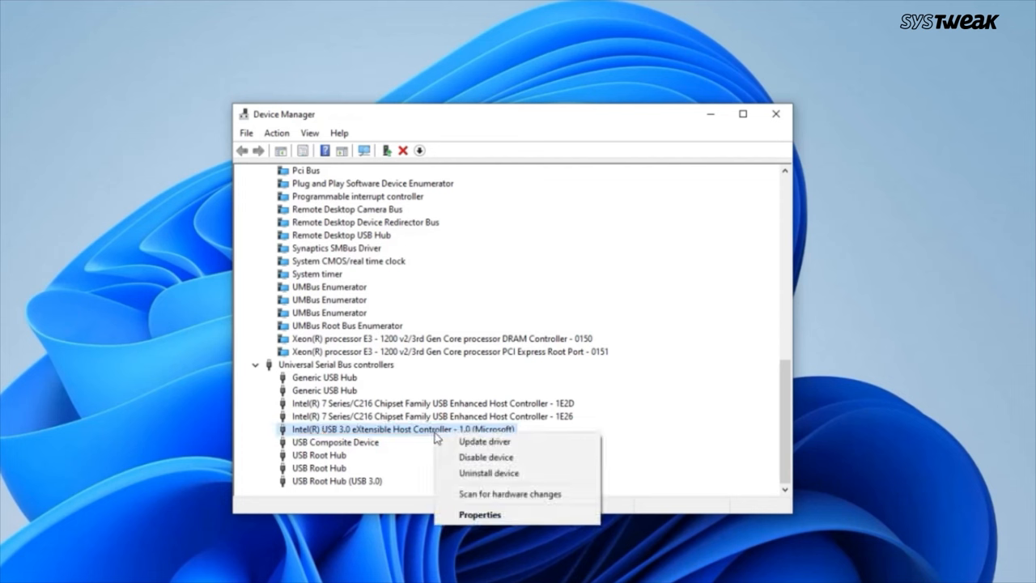
click(484, 442)
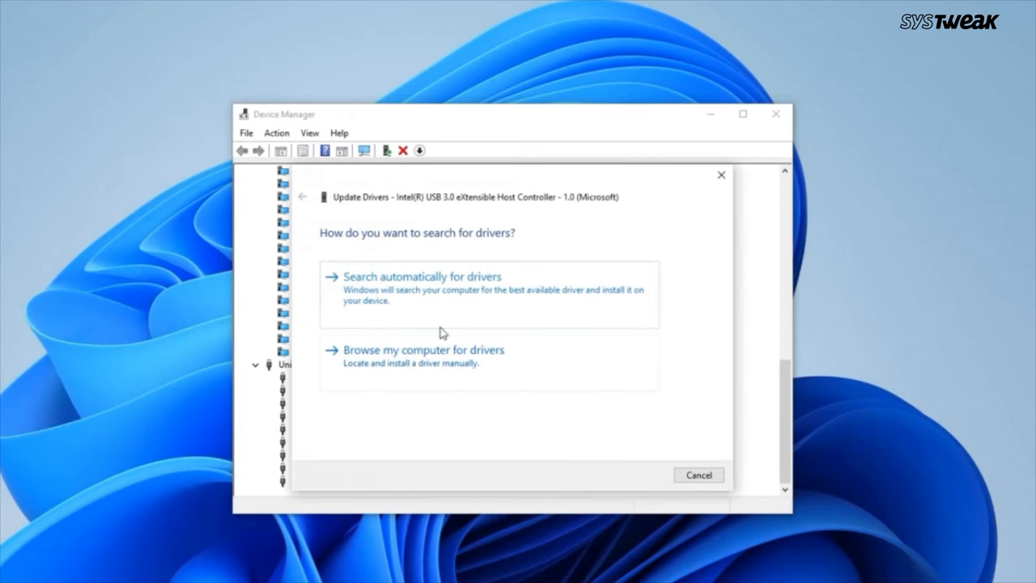
click(419, 276)
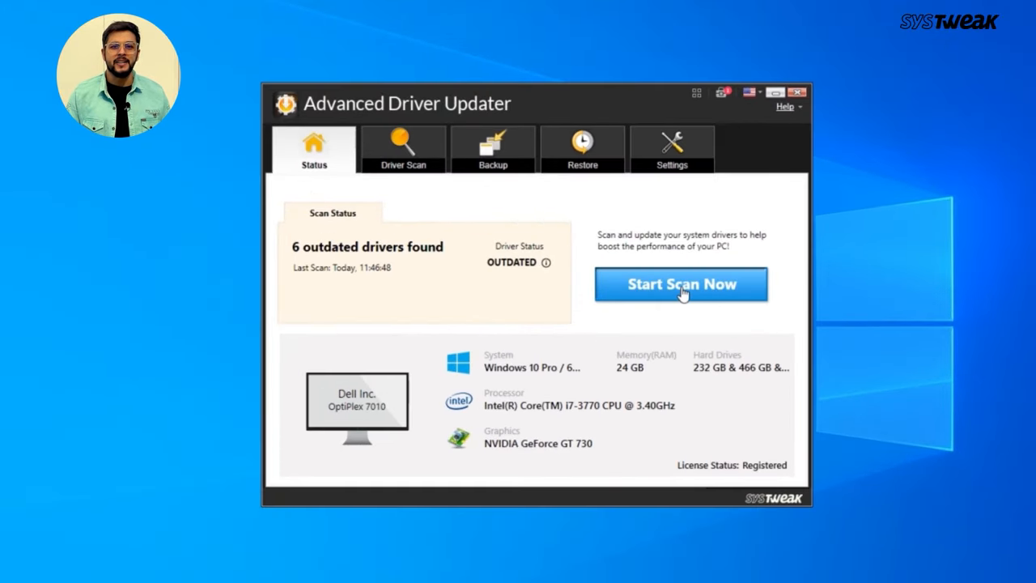
Step: Run Start Scan Now to list the six out-of-date drivers
click(681, 284)
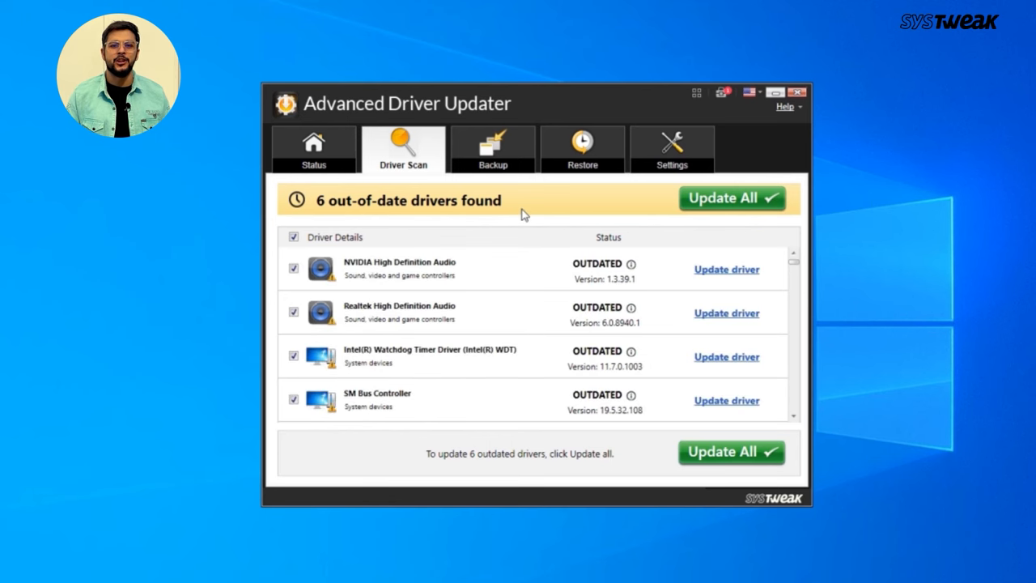
mouse_move(719, 279)
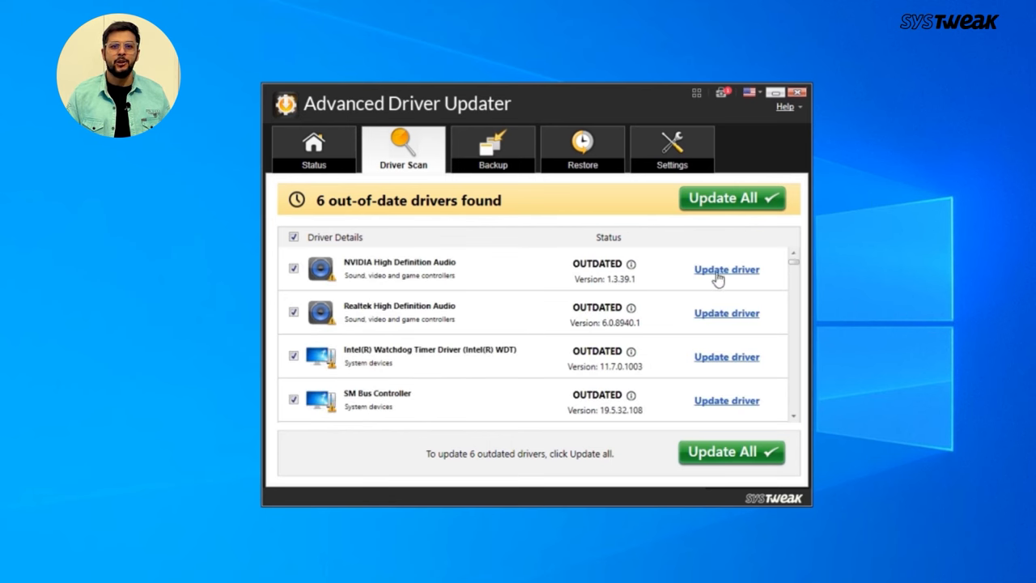
Step: Start installing the driver updates, beginning with NVIDIA High Definition Audio
click(731, 197)
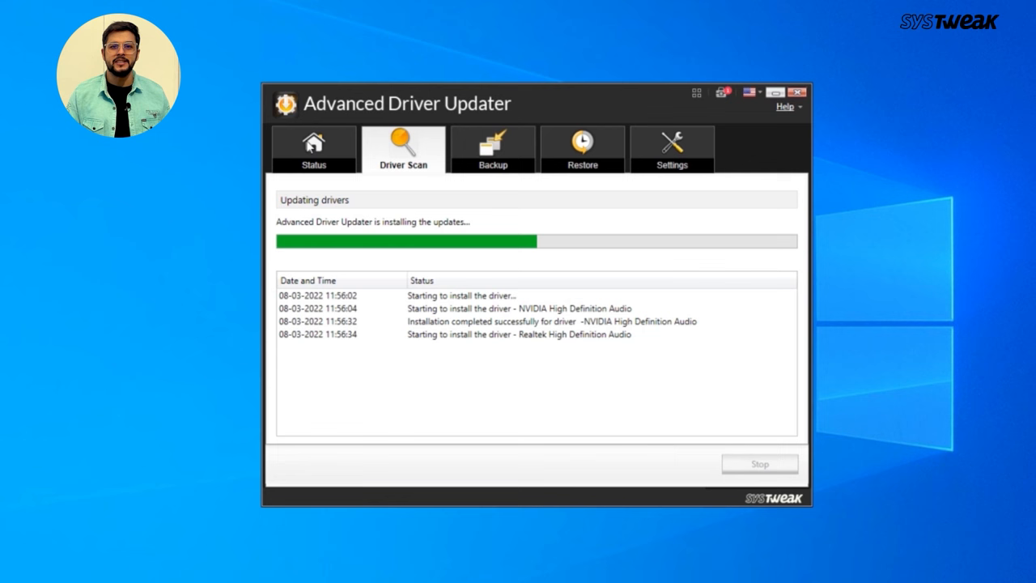